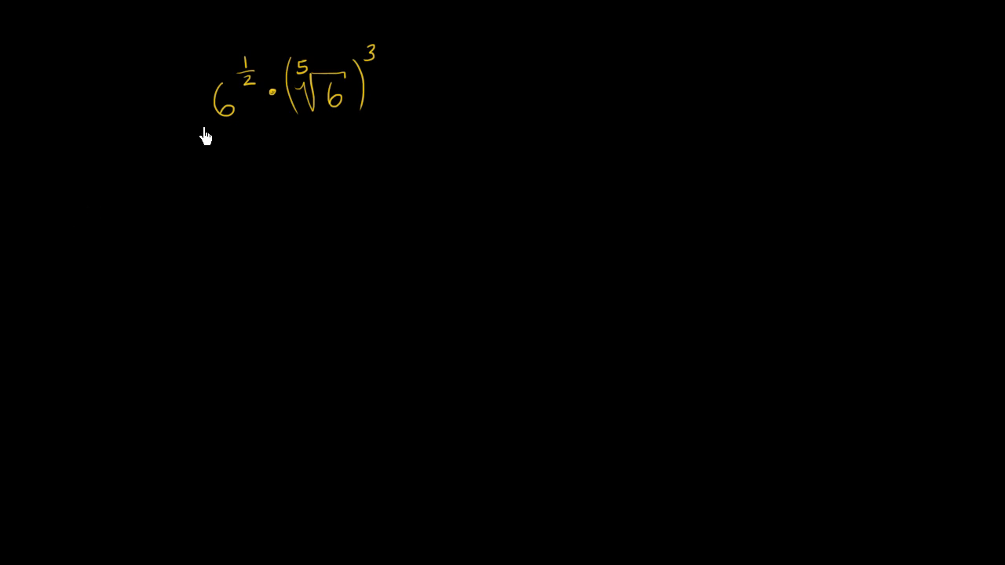
mouse_move(270, 113)
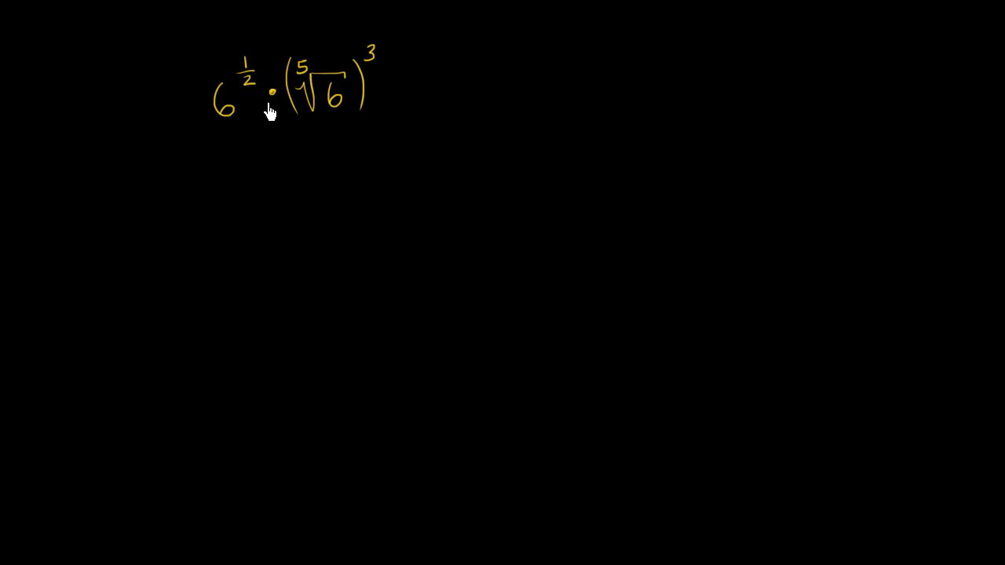
mouse_move(333, 102)
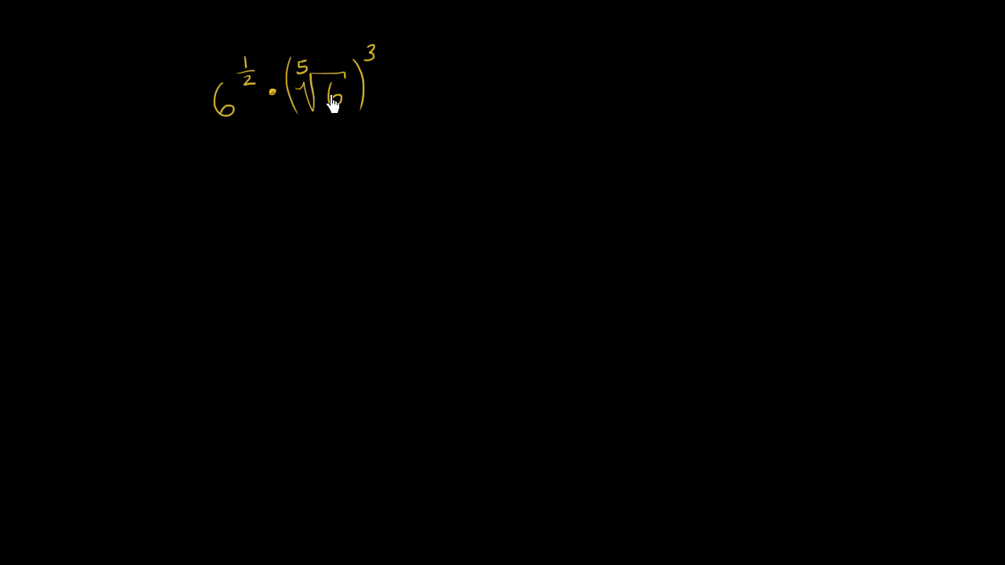
mouse_move(364, 56)
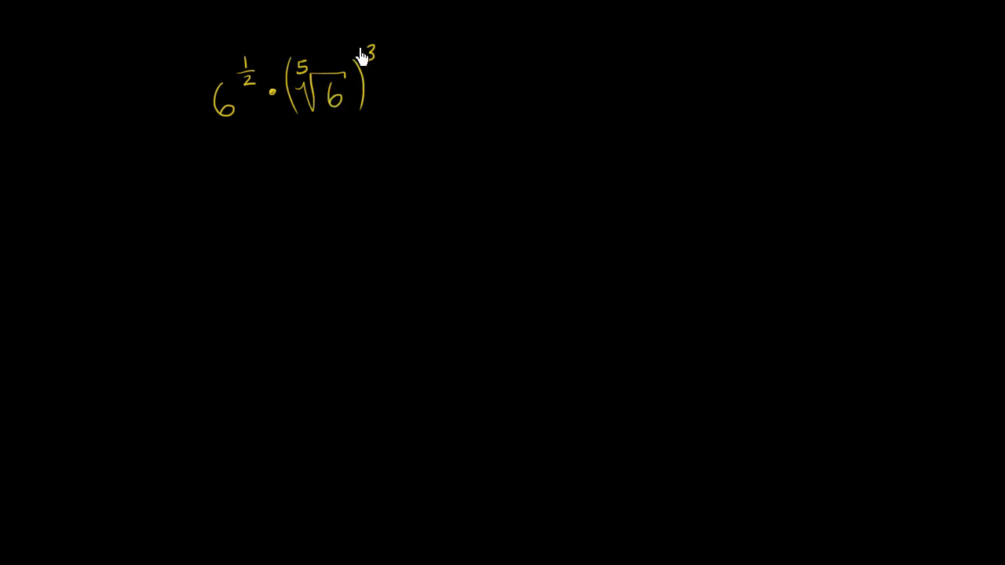
mouse_move(371, 149)
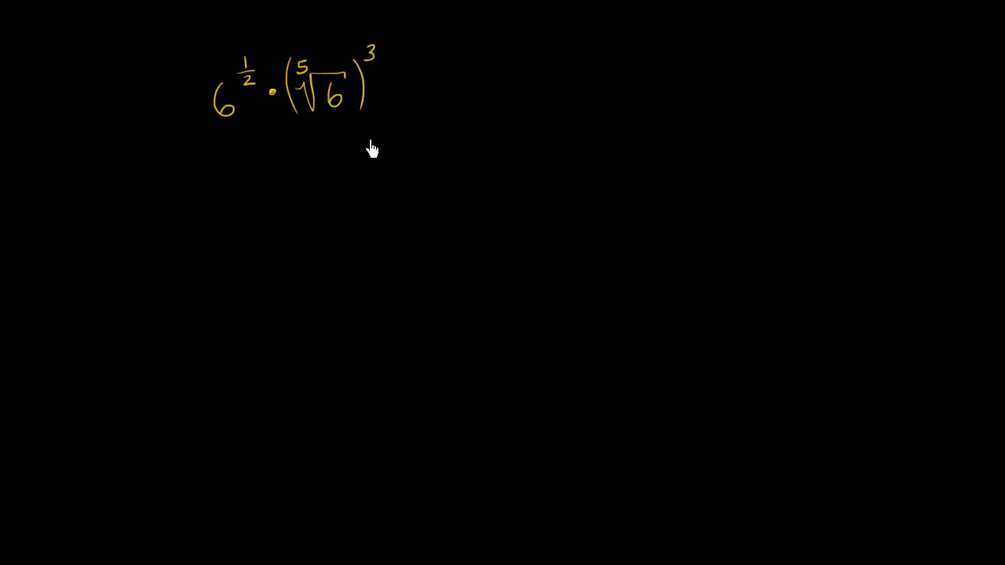
mouse_move(351, 188)
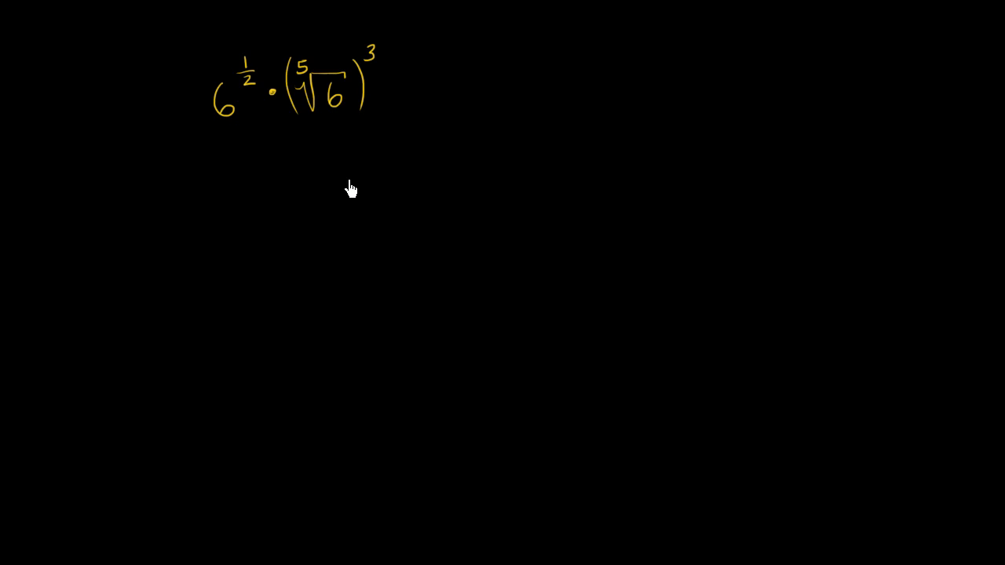
mouse_move(248, 69)
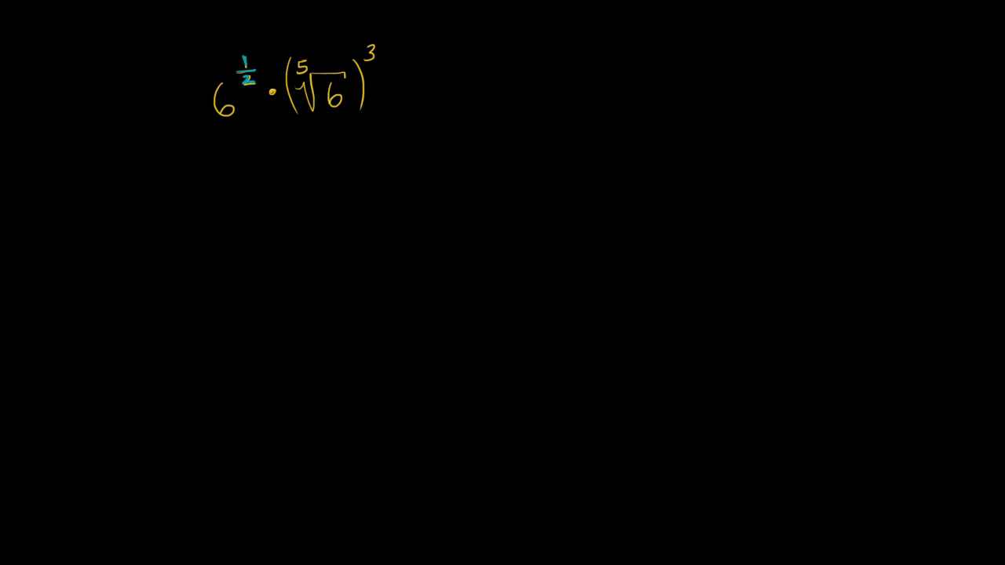
mouse_move(301, 71)
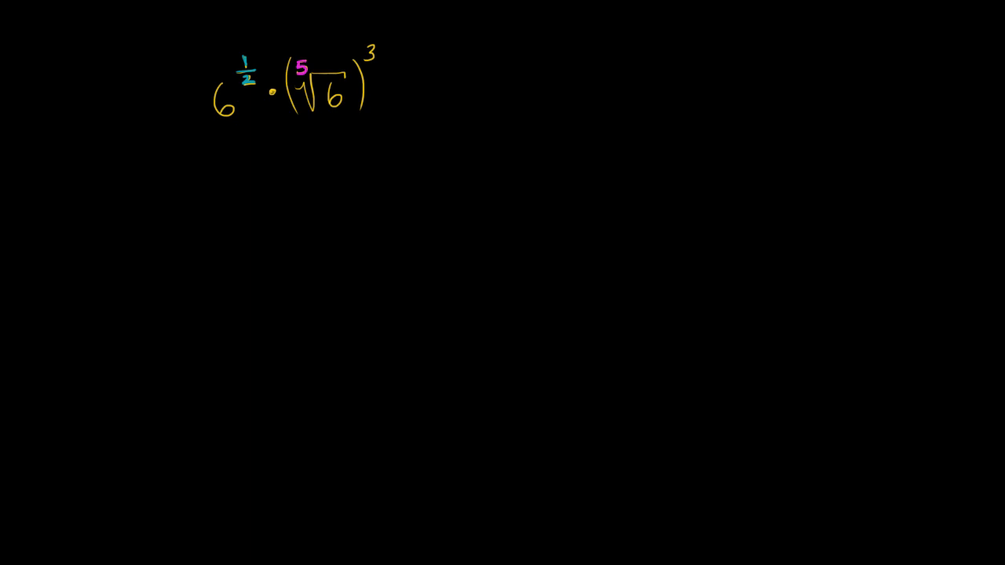
mouse_move(365, 57)
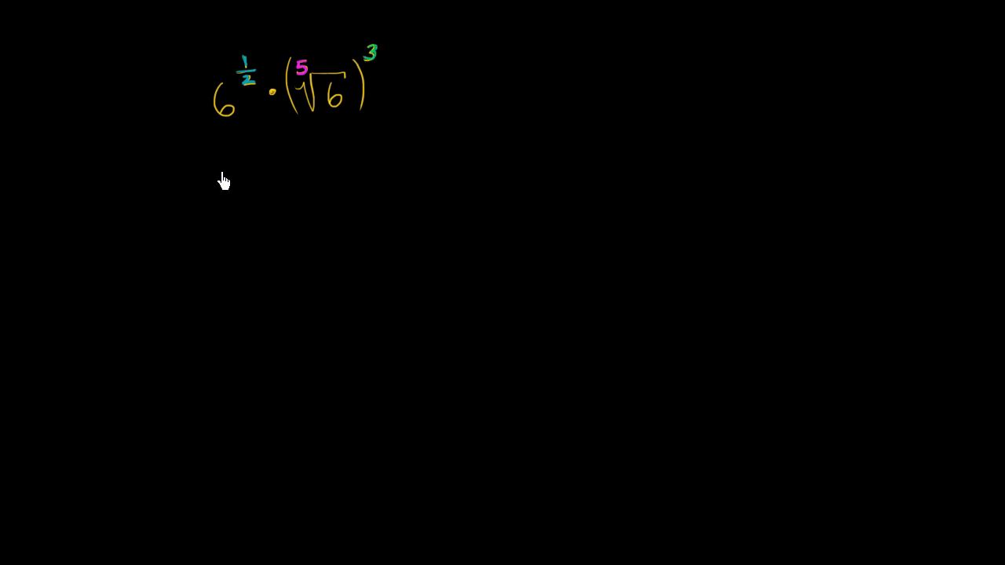
mouse_move(223, 179)
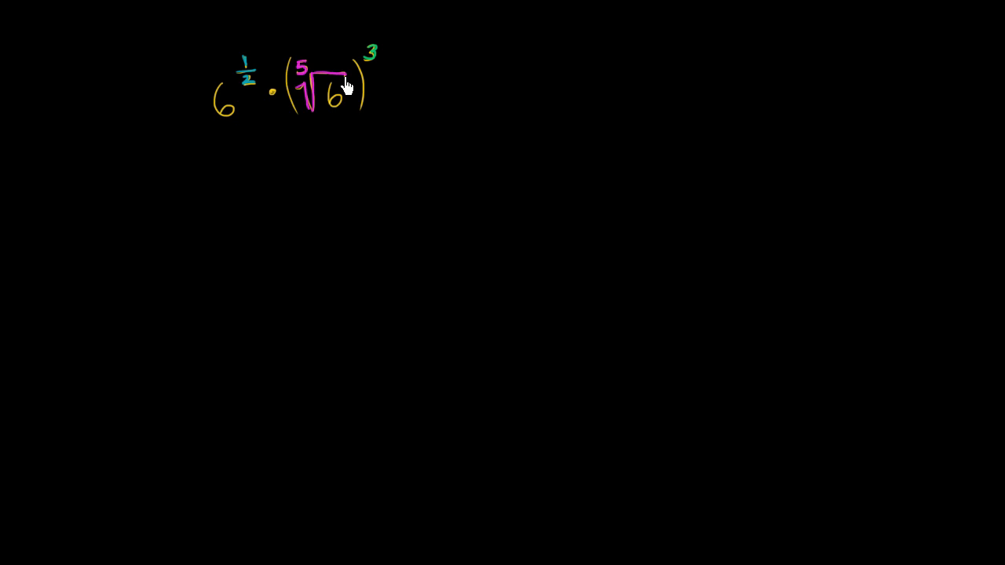
mouse_move(321, 111)
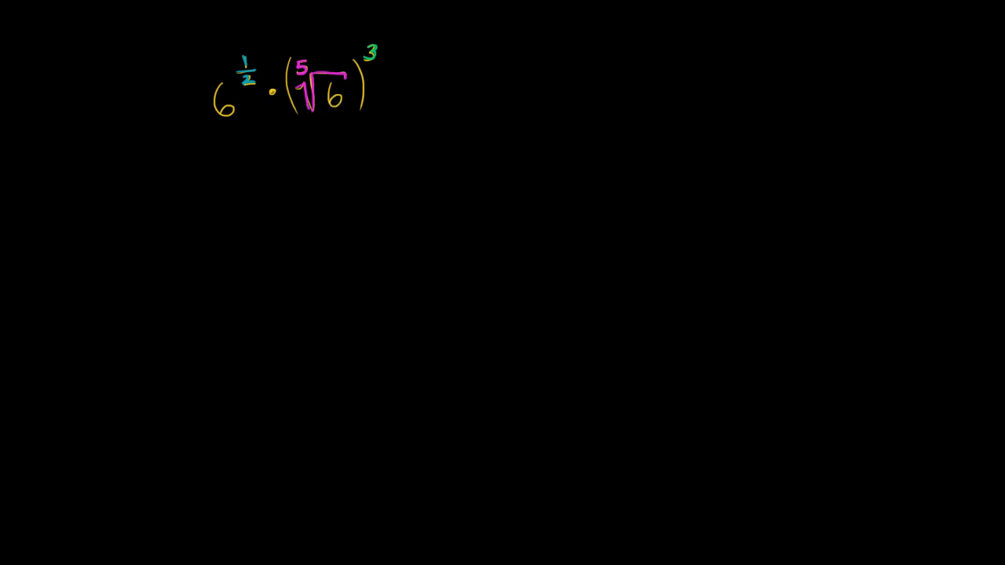
mouse_move(323, 203)
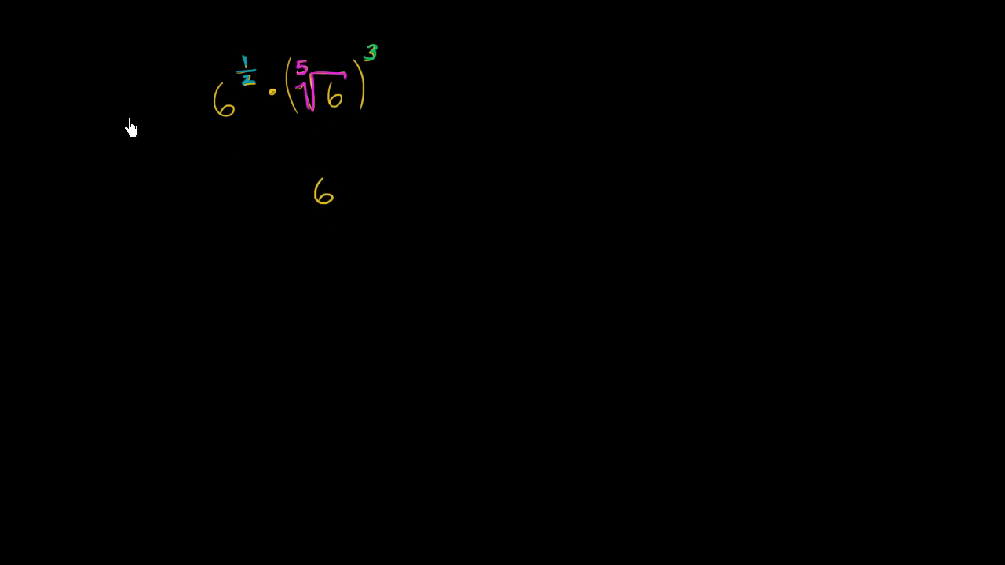
mouse_move(336, 180)
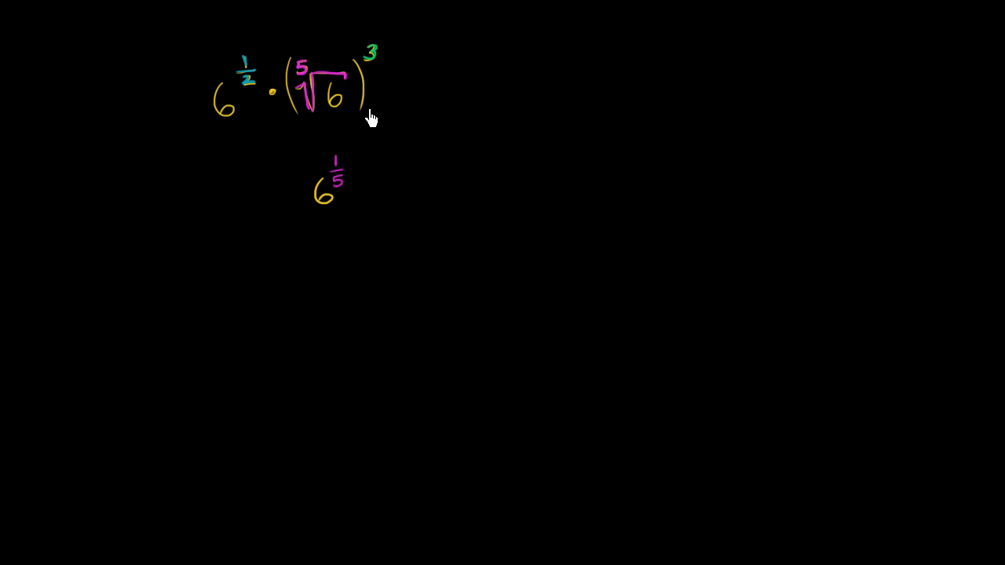
mouse_move(308, 168)
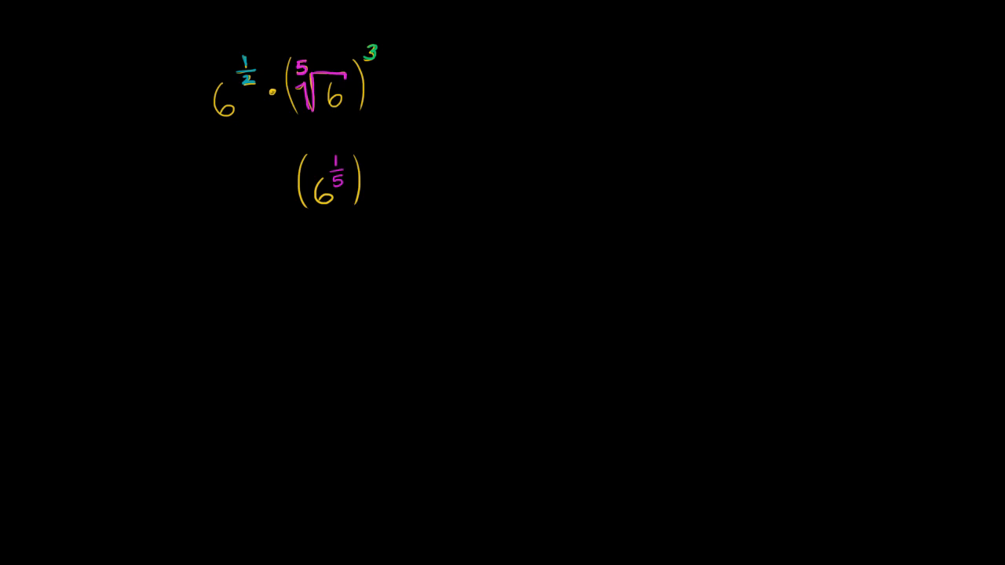
Rewrite the expression as 6^(1/2) · (6^(1/5))^3 below the original, keeping its colours
left_click(367, 148)
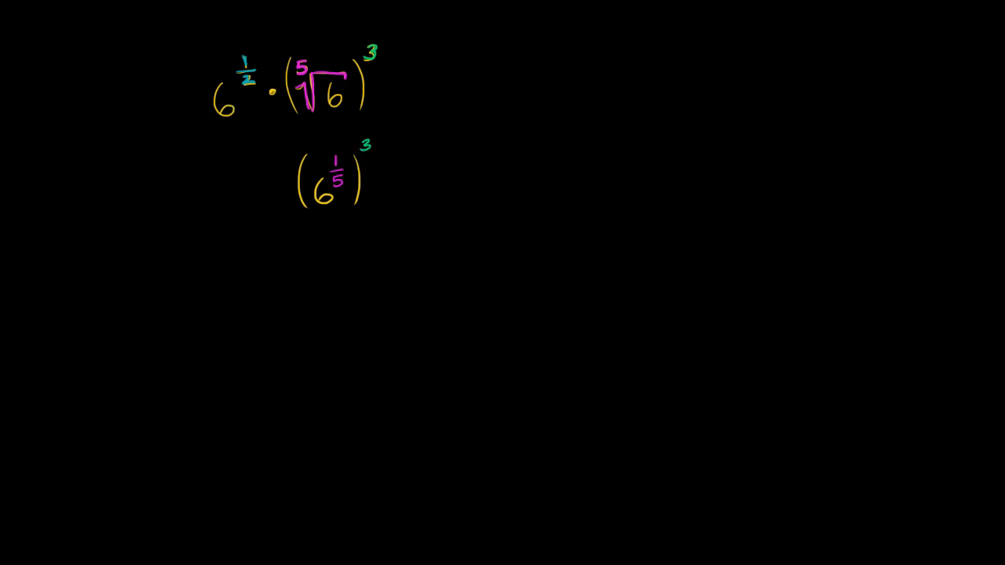
mouse_move(239, 207)
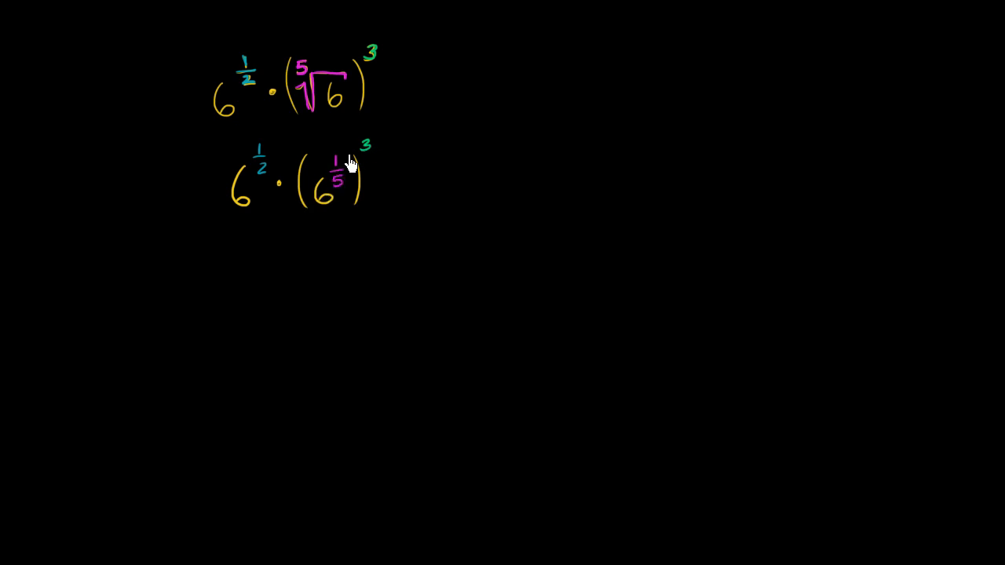
mouse_move(314, 186)
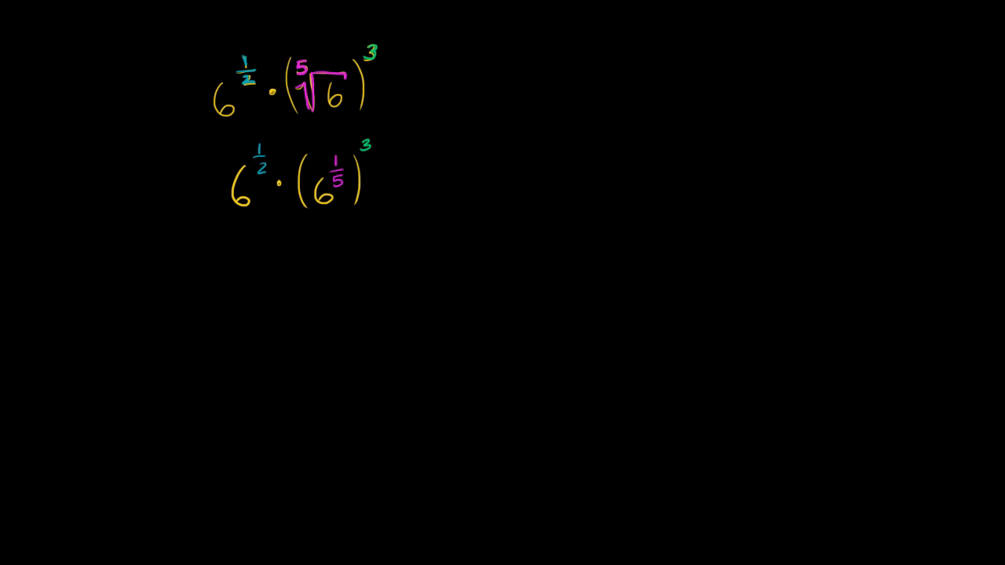
mouse_move(299, 227)
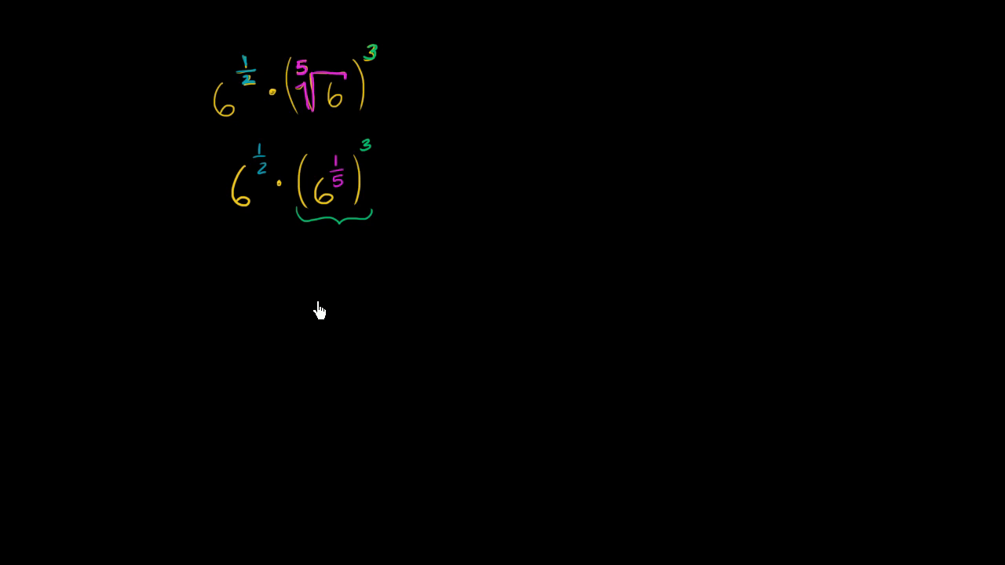
mouse_move(326, 279)
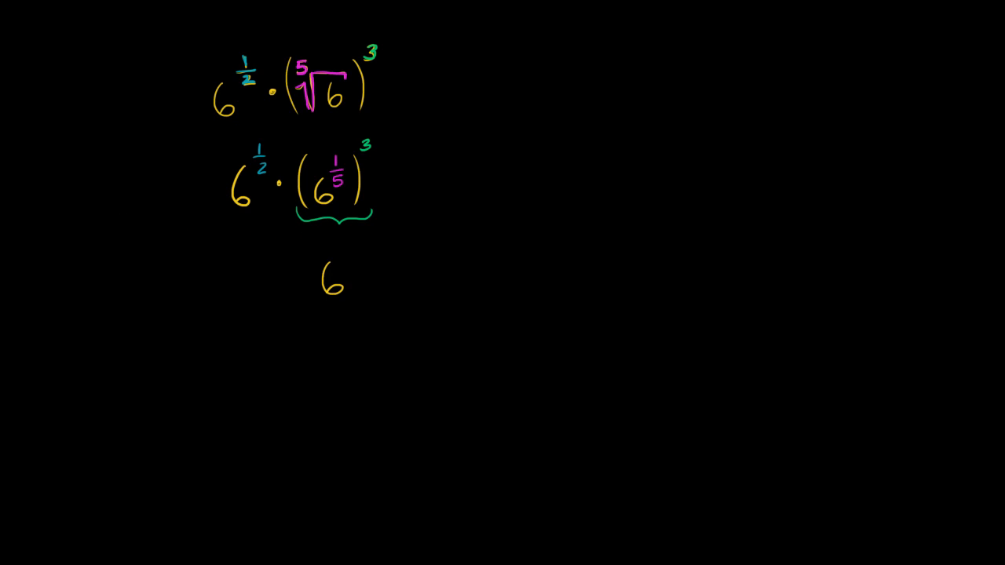
mouse_move(348, 251)
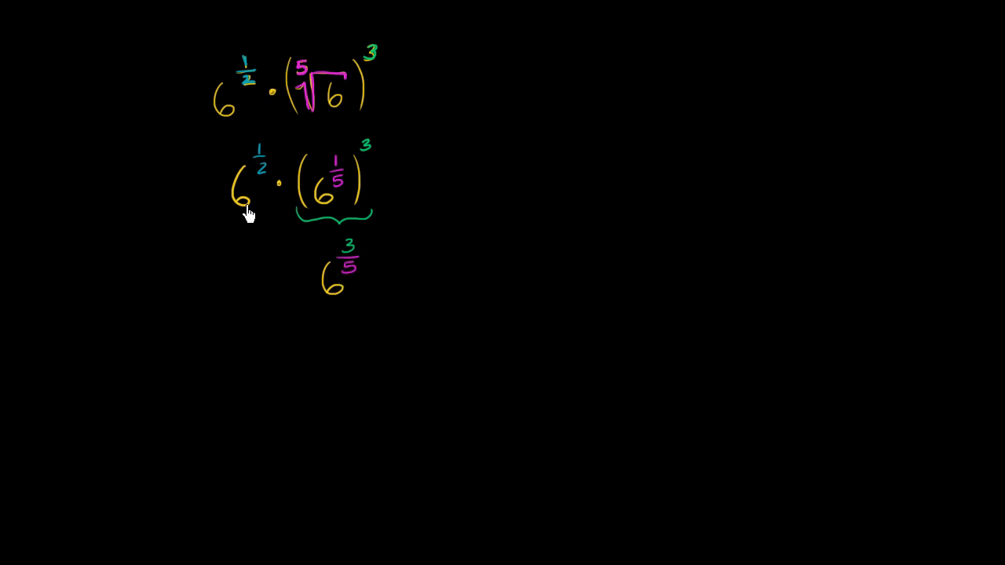
mouse_move(249, 214)
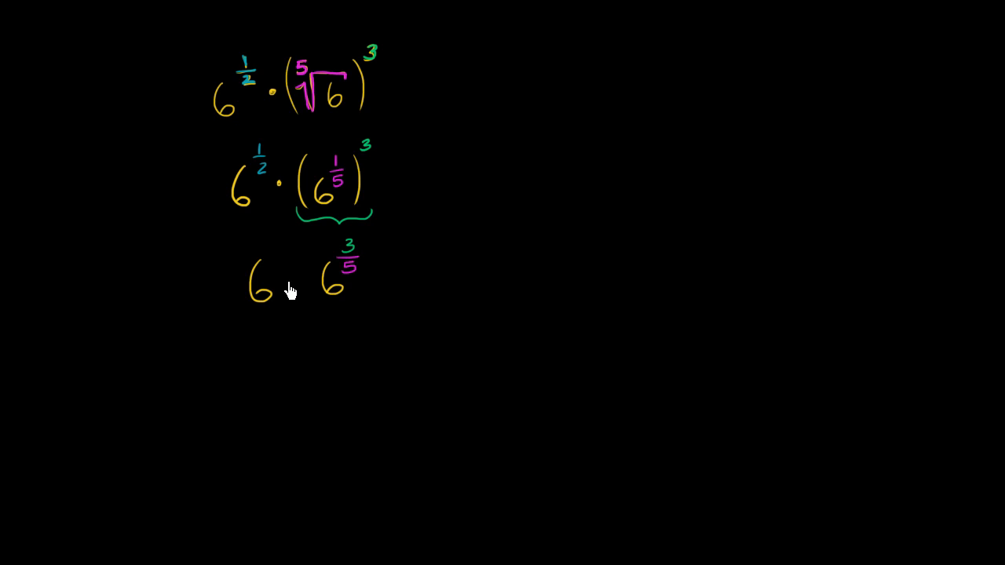
mouse_move(281, 260)
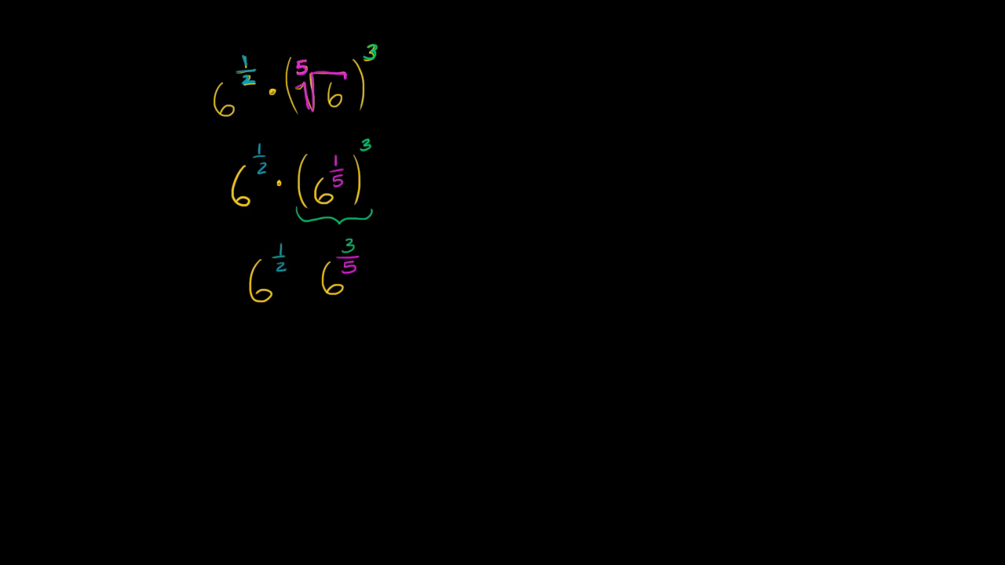
mouse_move(292, 339)
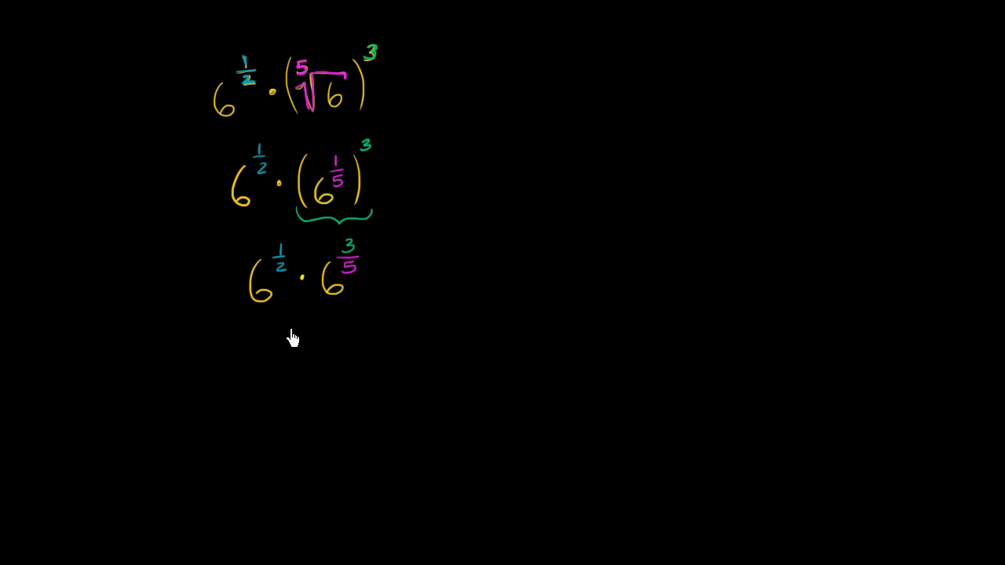
mouse_move(279, 264)
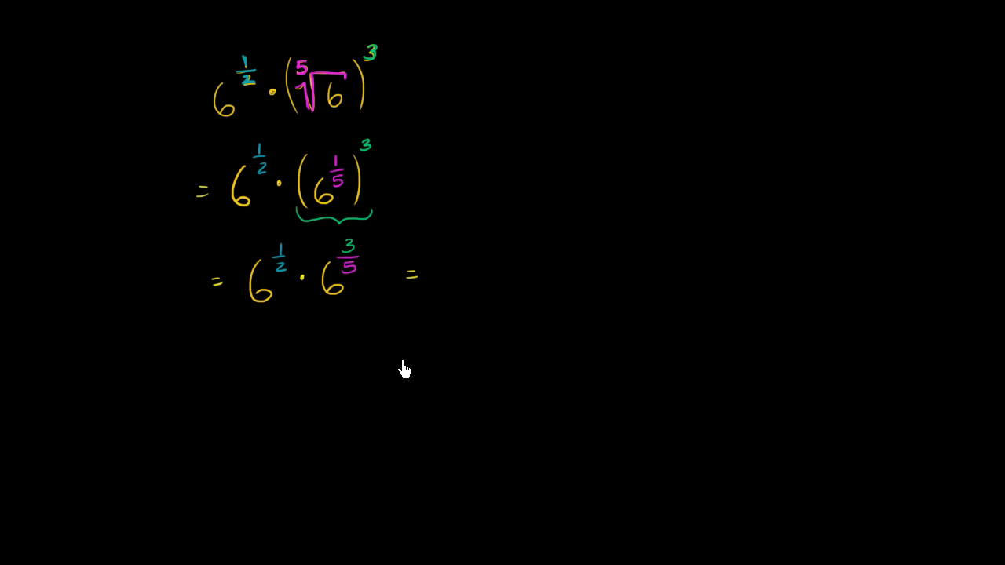
mouse_move(471, 263)
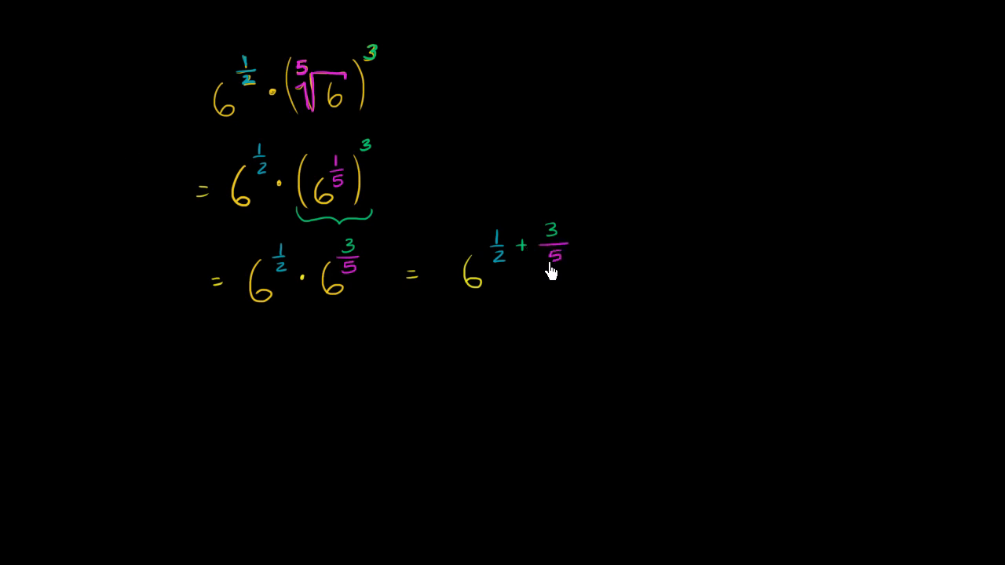
mouse_move(521, 259)
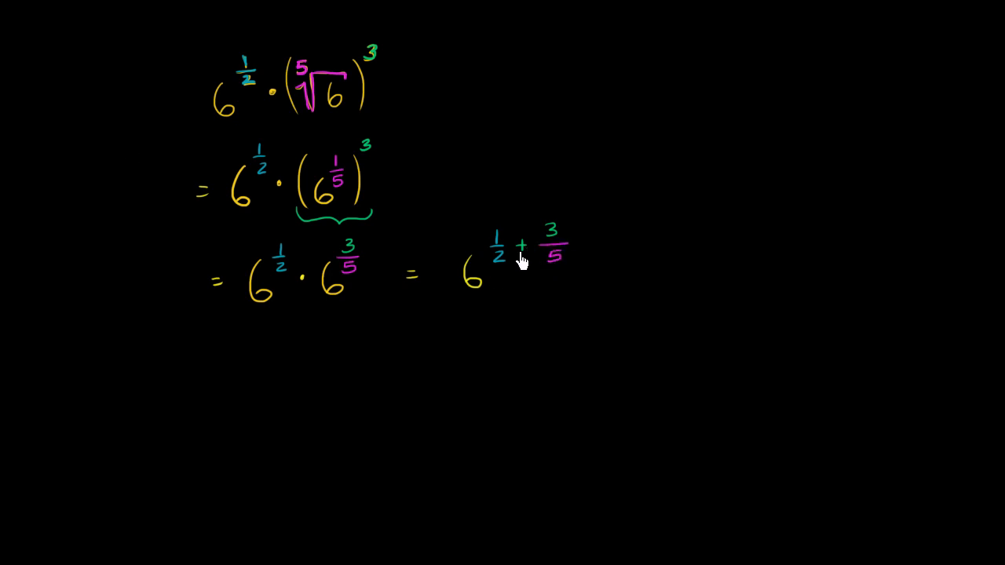
mouse_move(175, 188)
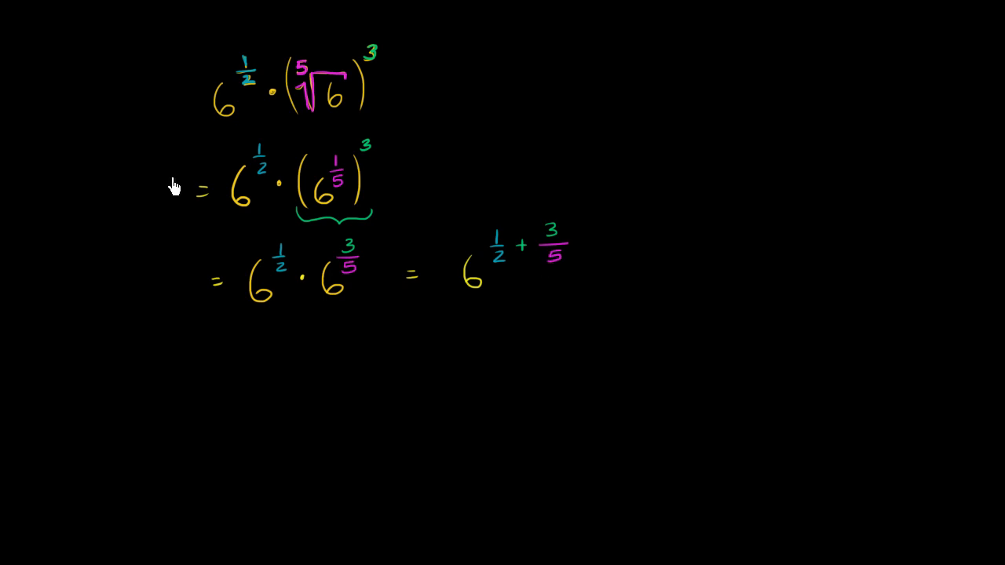
mouse_move(501, 176)
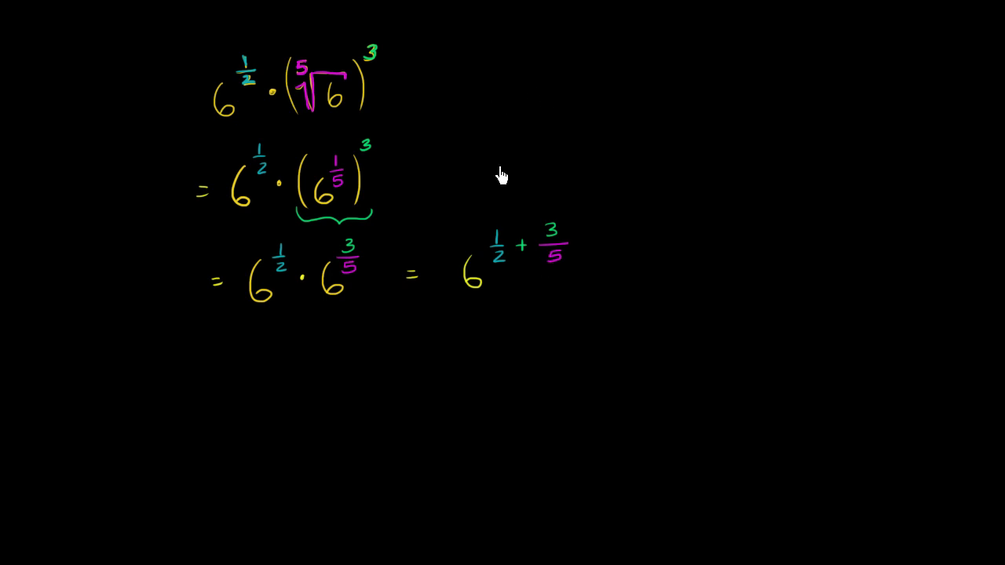
mouse_move(496, 75)
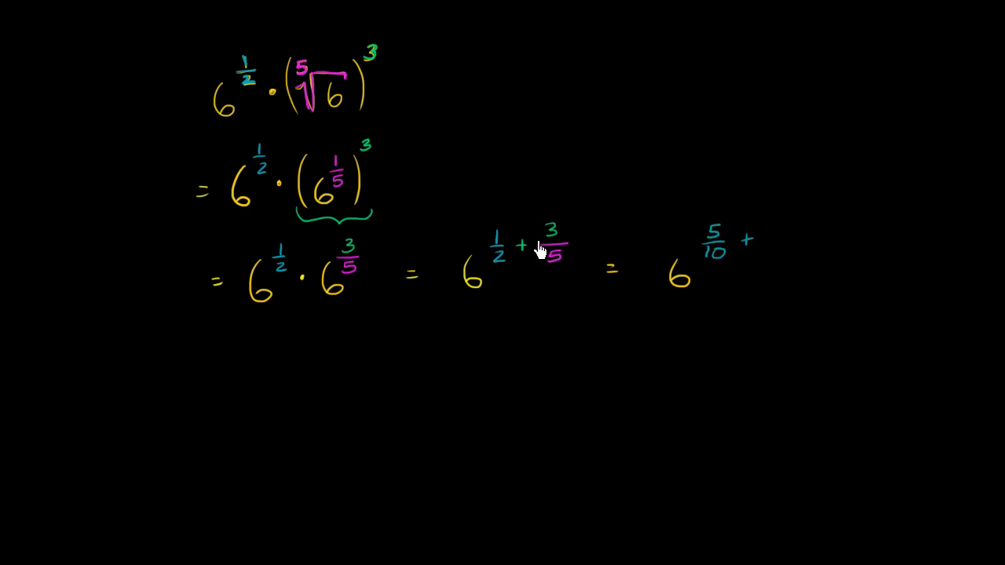
mouse_move(741, 228)
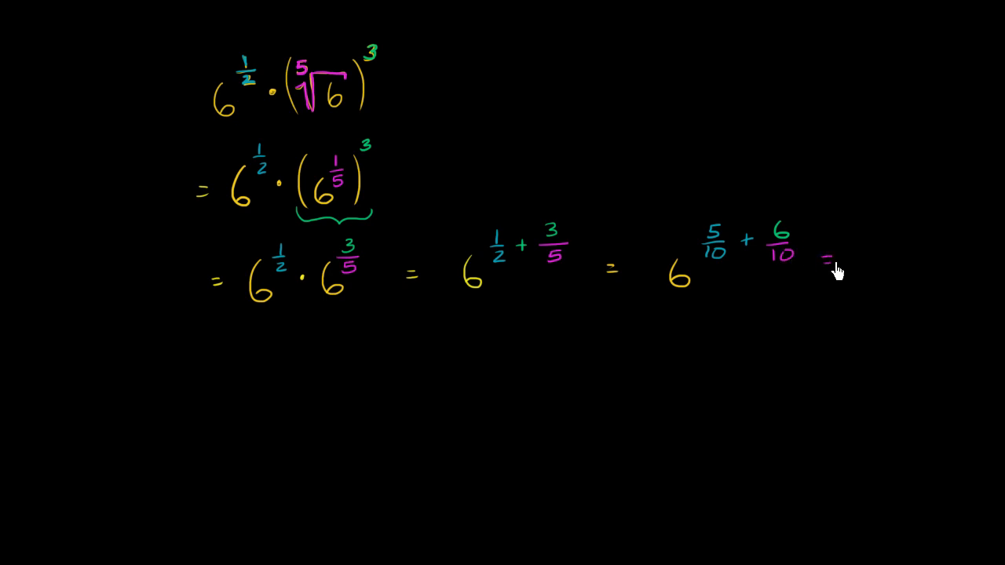
mouse_move(715, 290)
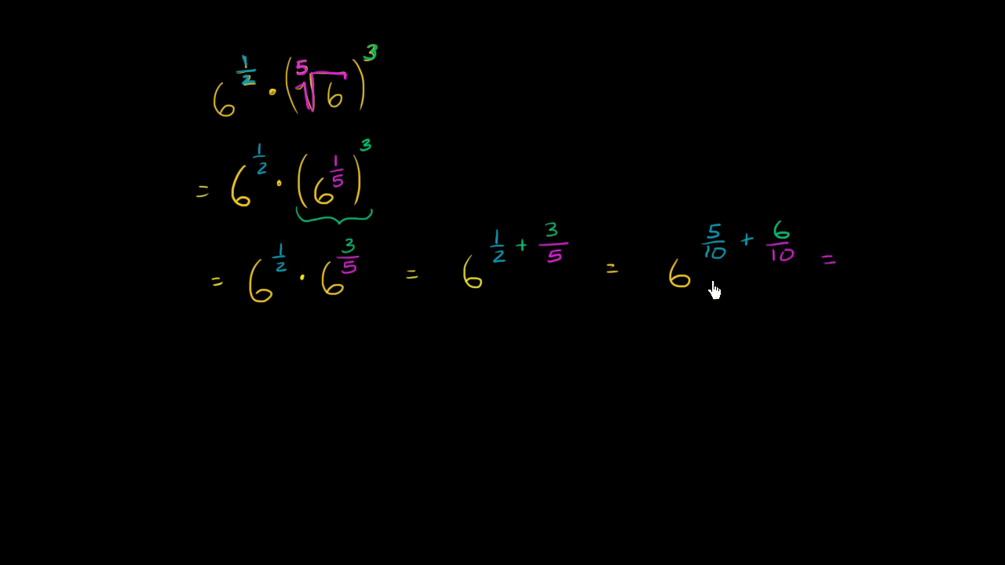
mouse_move(867, 264)
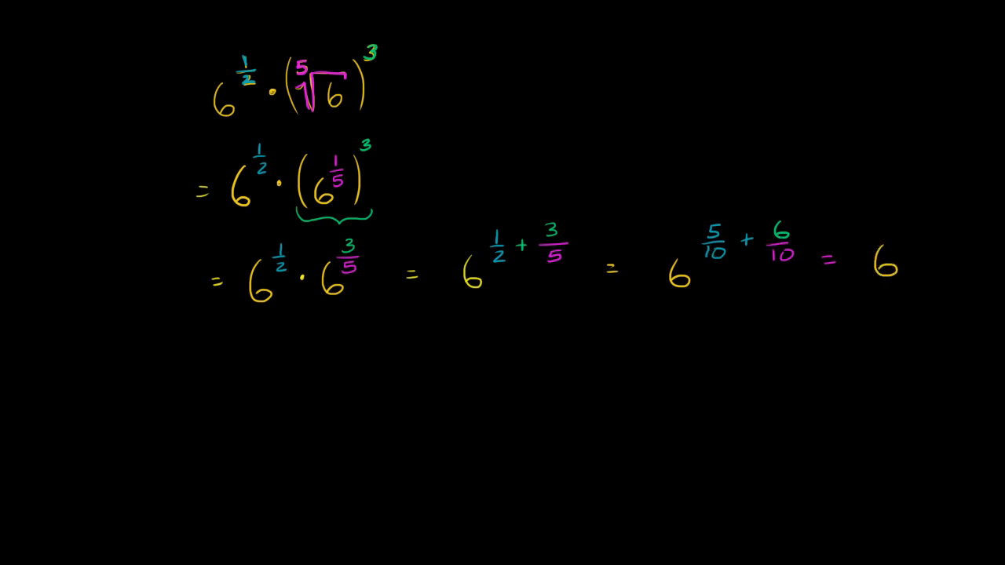
mouse_move(887, 259)
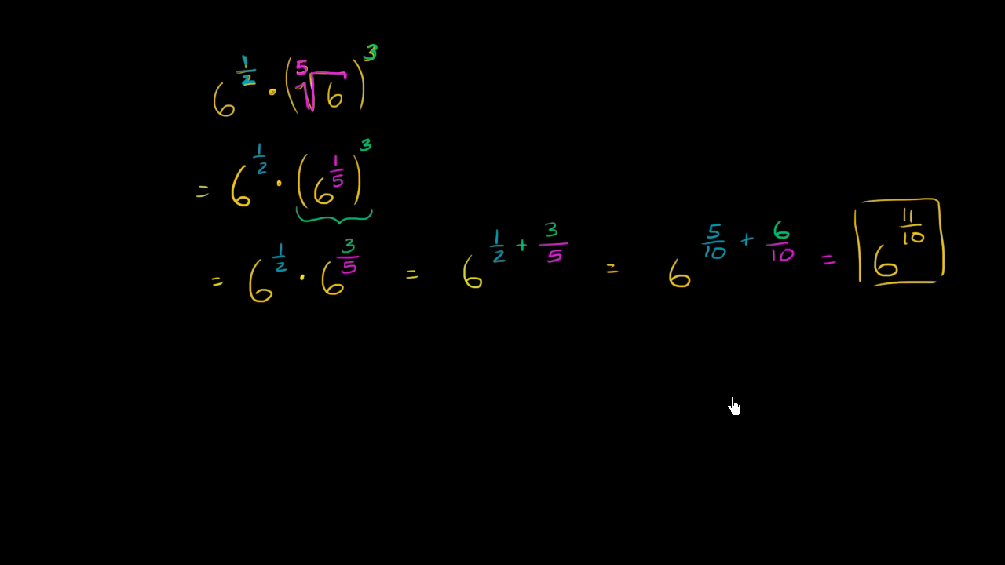
mouse_move(719, 379)
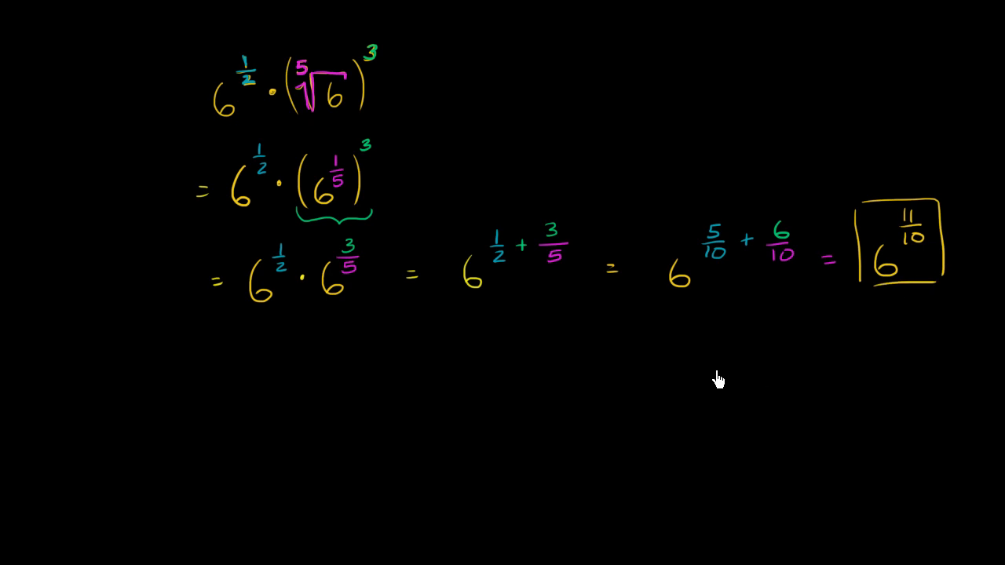